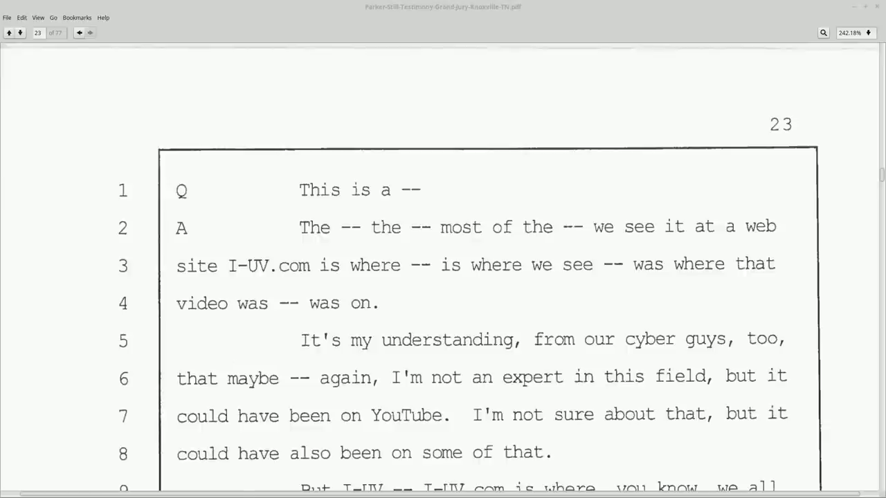
Scroll page 23 down so lines 5–16 about what I-UV means are visible.
{"action": "scroll", "scroll_direction": "down", "scroll_amount": 3}
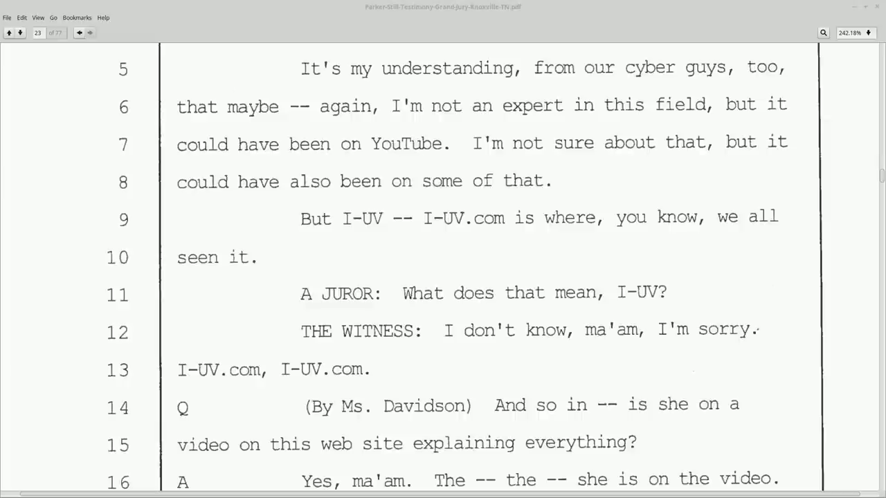
Switch to the Firefox window showing the I and the UV Exchange page.
{"action": "left_click", "coordinate": [643, 290]}
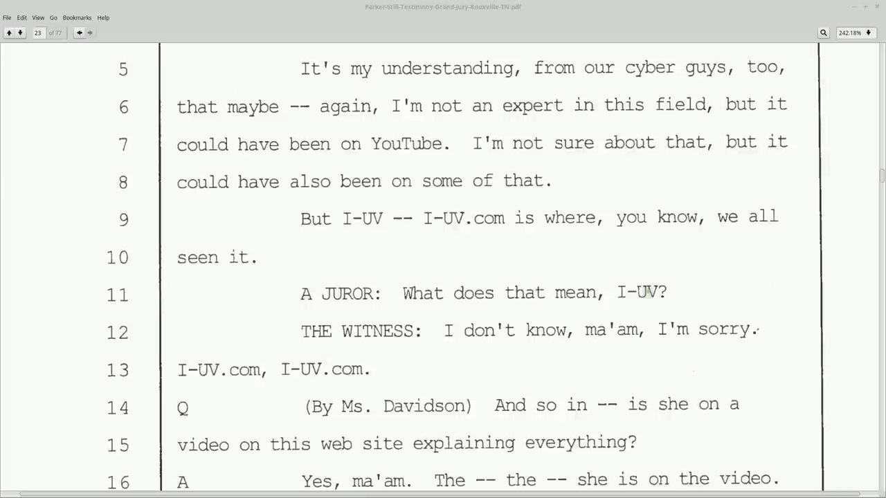
{"action": "mouse_move", "coordinate": [651, 293]}
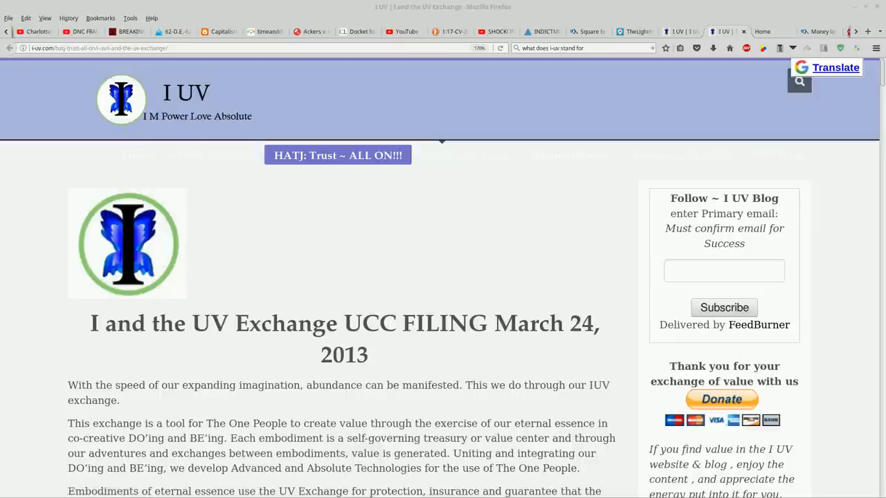
Scroll the UV Exchange UCC filing page down to its Direct Download documents section.
{"action": "left_click", "coordinate": [338, 155]}
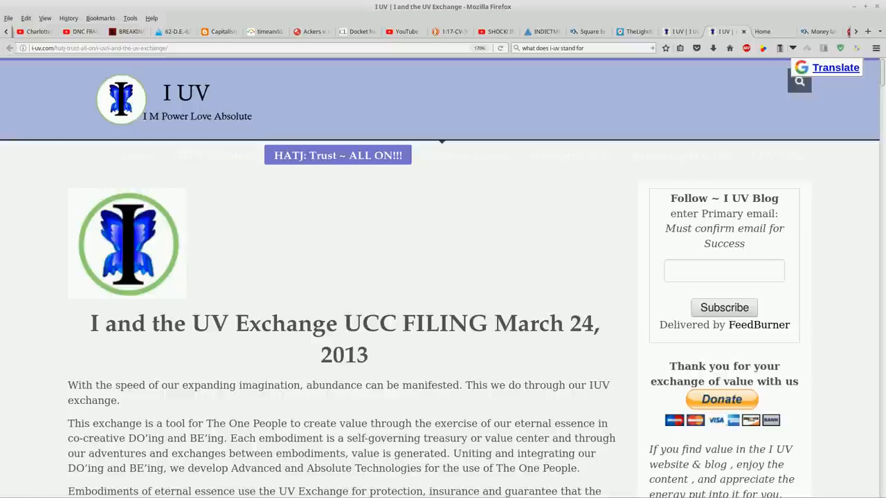
{"action": "scroll", "scroll_direction": "down", "scroll_amount": 3}
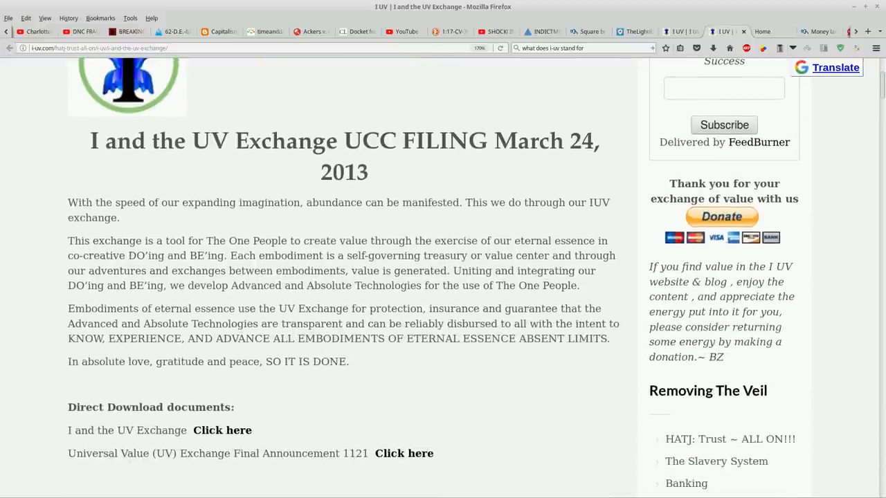
{"action": "scroll", "scroll_direction": "down", "scroll_amount": 3}
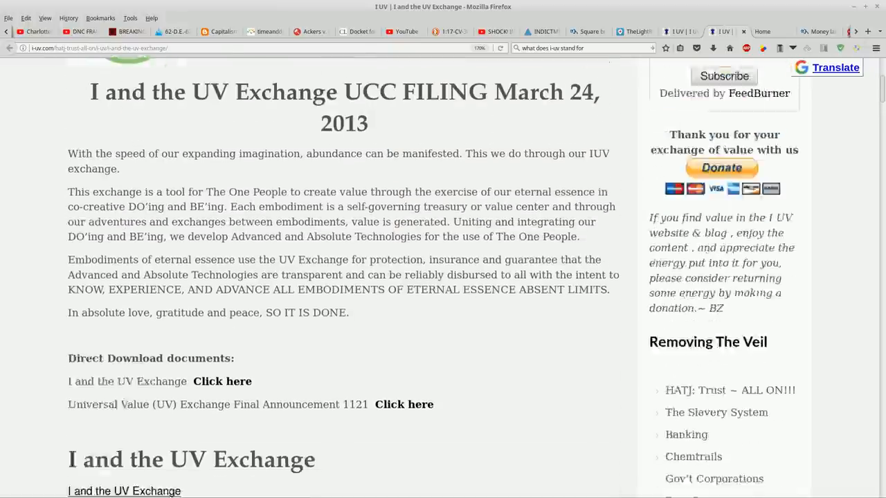
{"action": "scroll", "scroll_direction": "up", "scroll_amount": 3}
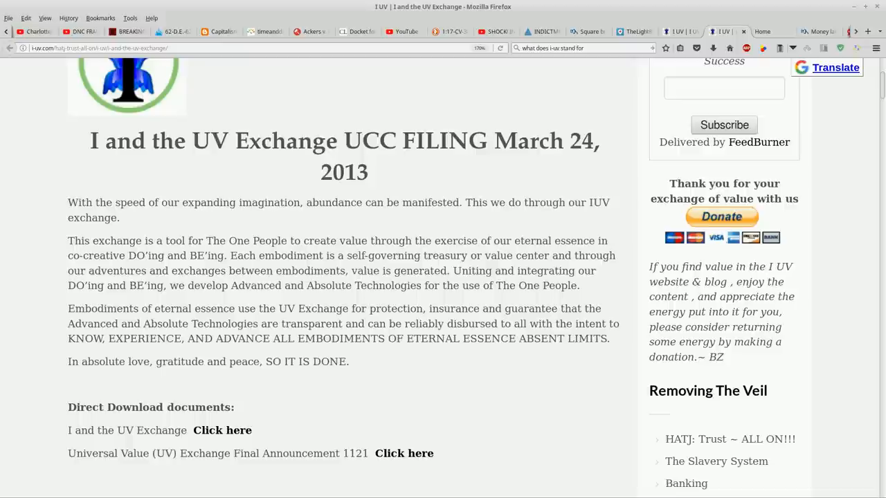
Scroll down through the embedded I and the UV Exchange document's opening declaration.
{"action": "scroll", "scroll_direction": "down", "scroll_amount": 3}
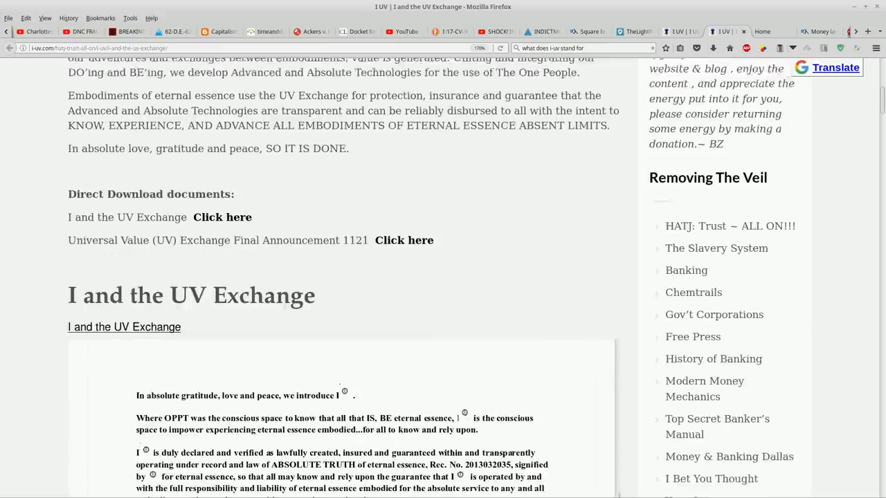
{"action": "scroll", "scroll_direction": "down", "scroll_amount": 3}
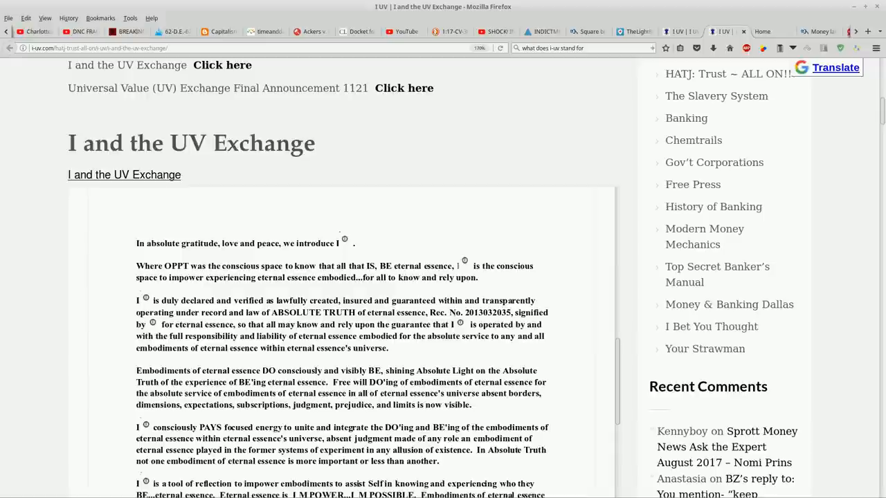
{"action": "scroll", "scroll_direction": "down", "scroll_amount": 3}
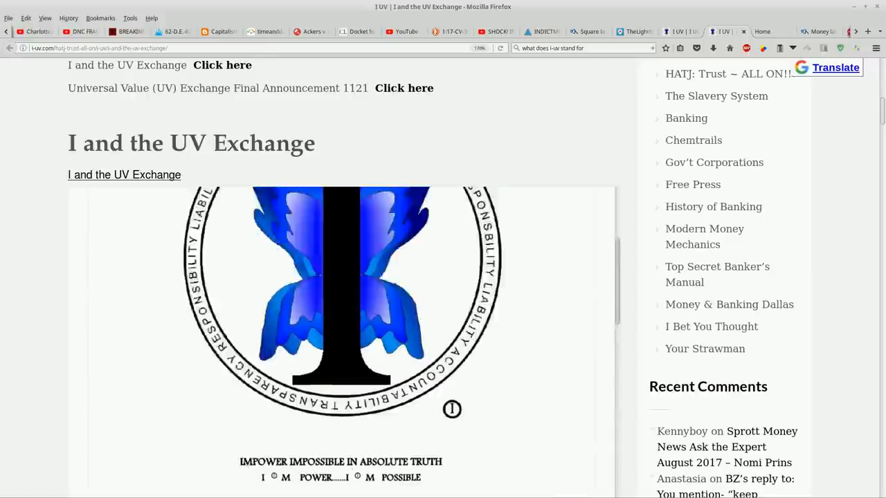
{"action": "scroll", "scroll_direction": "down", "scroll_amount": 3}
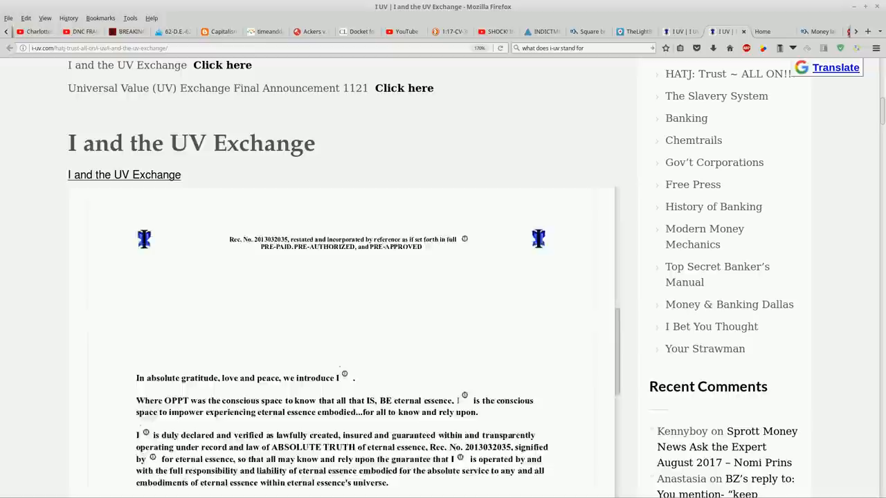
{"action": "scroll", "scroll_direction": "down", "scroll_amount": 3}
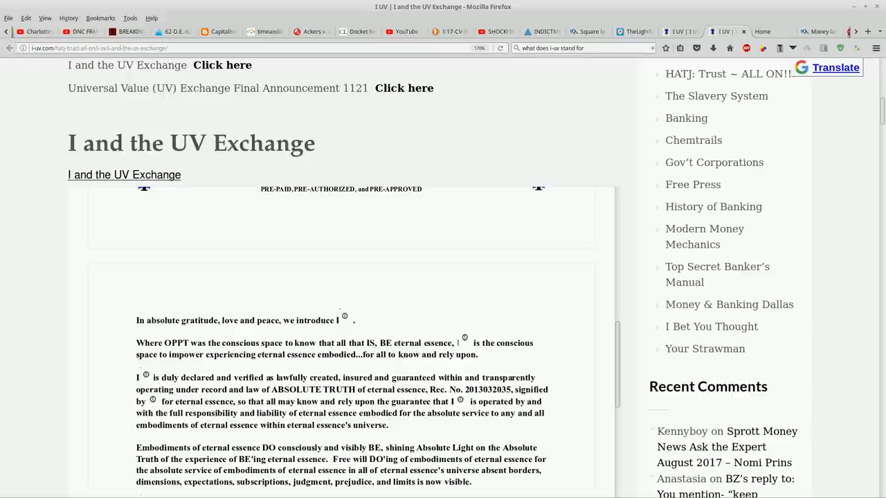
{"action": "mouse_move", "coordinate": [437, 390]}
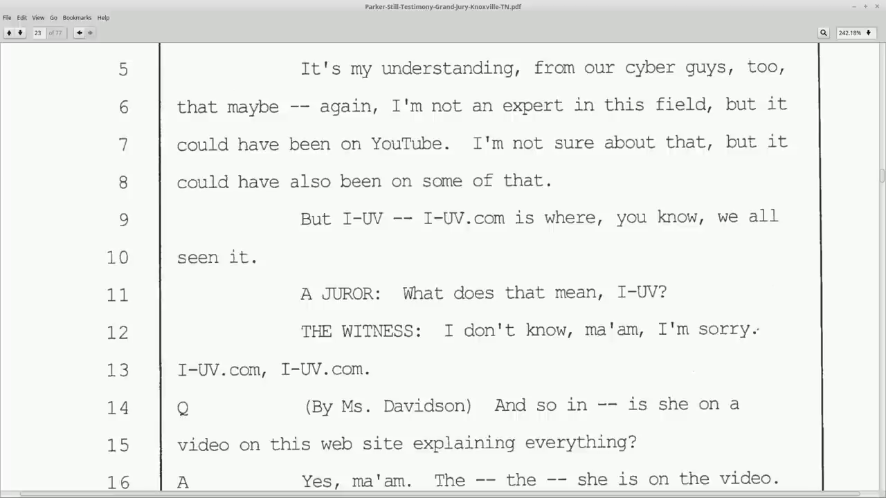
{"action": "double_click", "coordinate": [644, 293]}
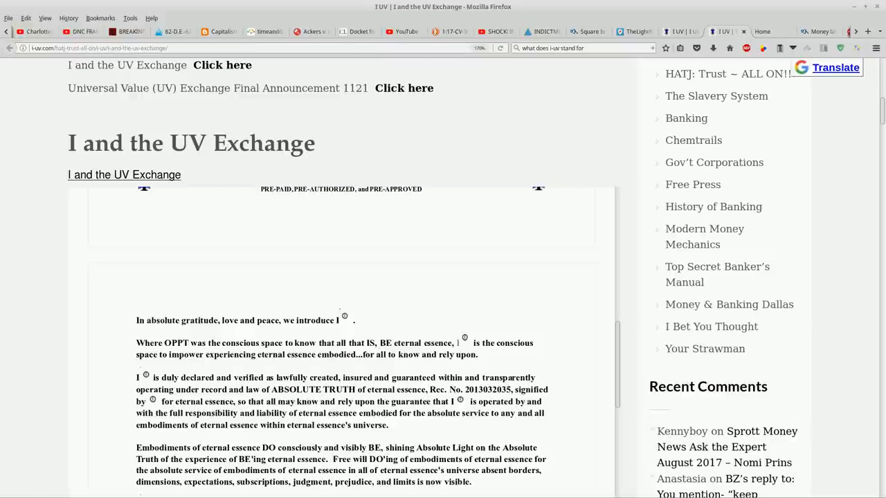
Scroll the page up, then back down to the embedded Scribd document below the download links.
{"action": "scroll", "scroll_direction": "up", "scroll_amount": 3}
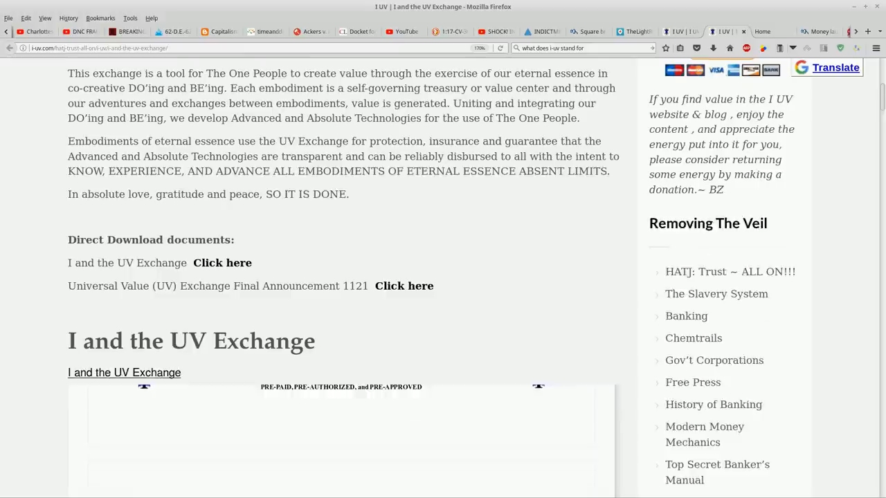
{"action": "scroll", "scroll_direction": "up", "scroll_amount": 3}
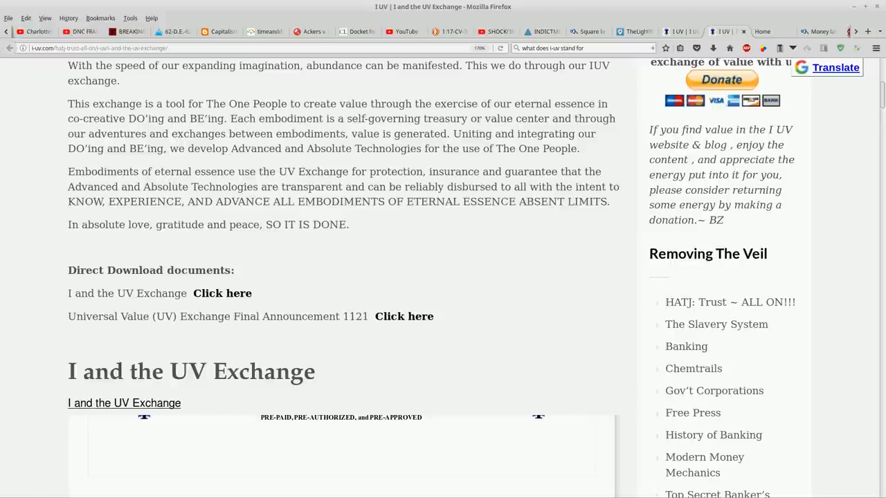
{"action": "scroll", "scroll_direction": "down", "scroll_amount": 3}
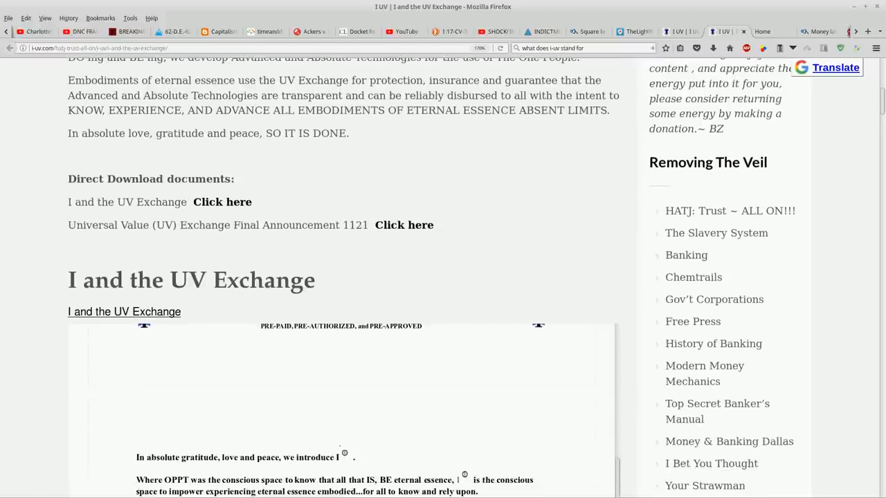
{"action": "scroll", "scroll_direction": "down", "scroll_amount": 3}
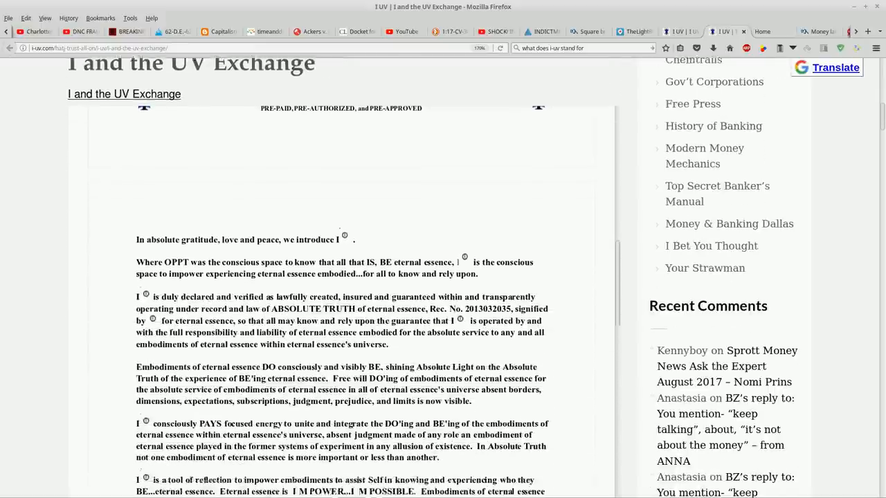
{"action": "scroll", "scroll_direction": "down", "scroll_amount": 3}
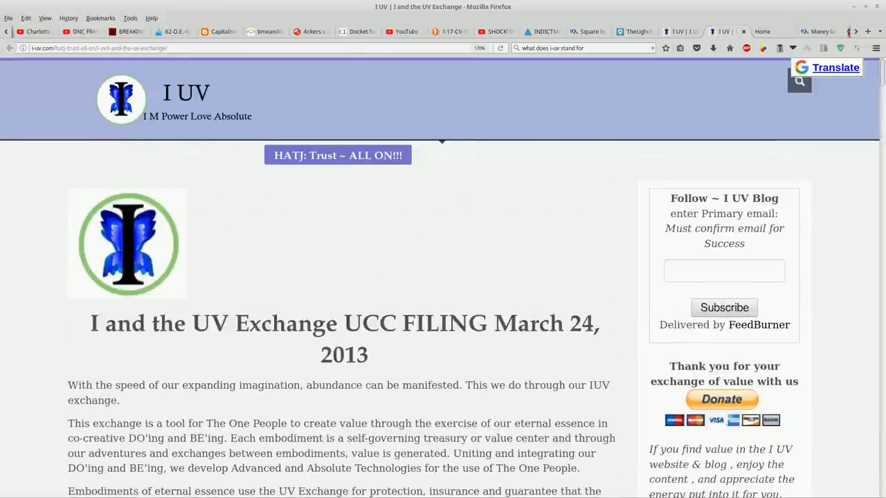
View the HATJ: Trust ~ ALL ON!!! submenu, then scroll down to the Direct Download links.
{"action": "left_click", "coordinate": [338, 155]}
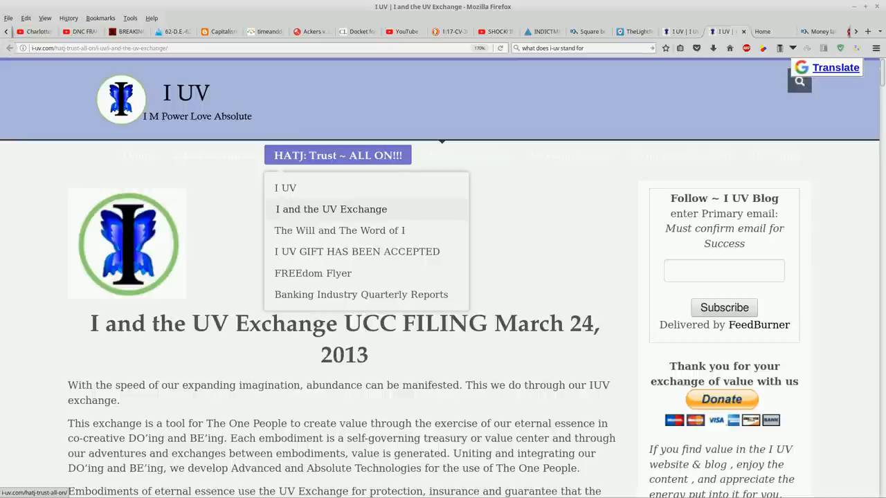
{"action": "mouse_move", "coordinate": [362, 294]}
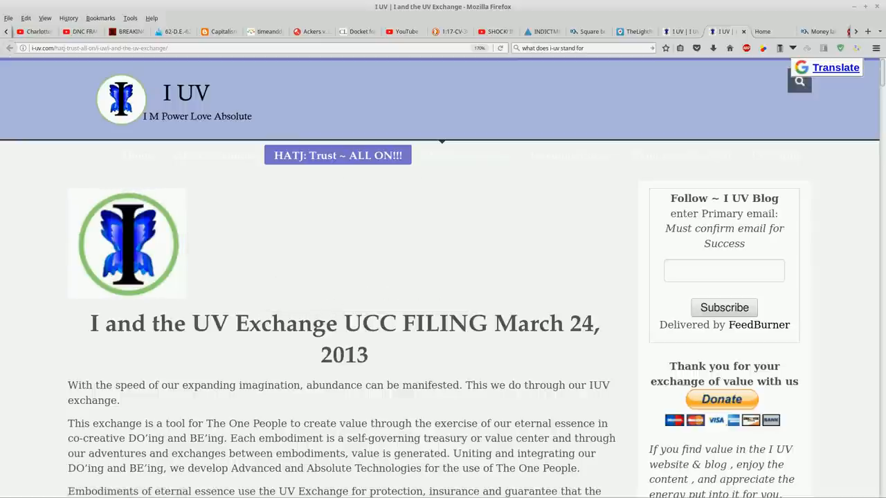
{"action": "scroll", "scroll_direction": "down", "scroll_amount": 3}
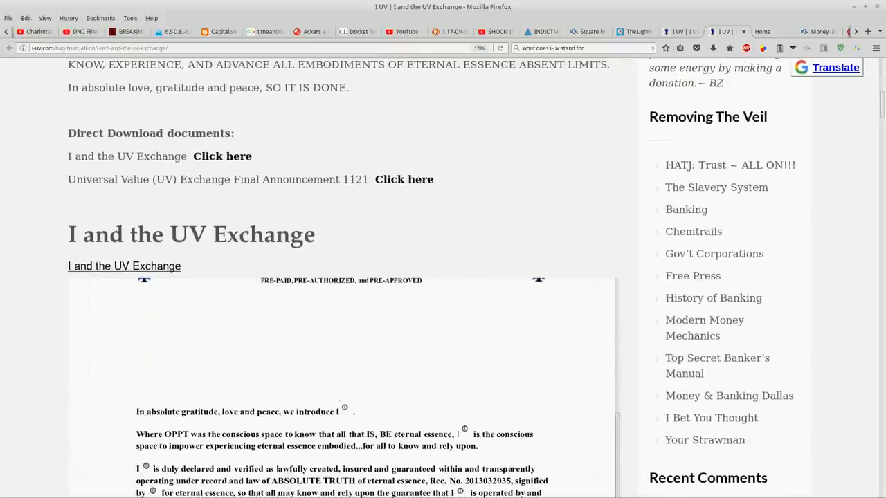
Scroll down so the embedded declaration's text fills the page view.
{"action": "scroll", "scroll_direction": "down", "scroll_amount": 3}
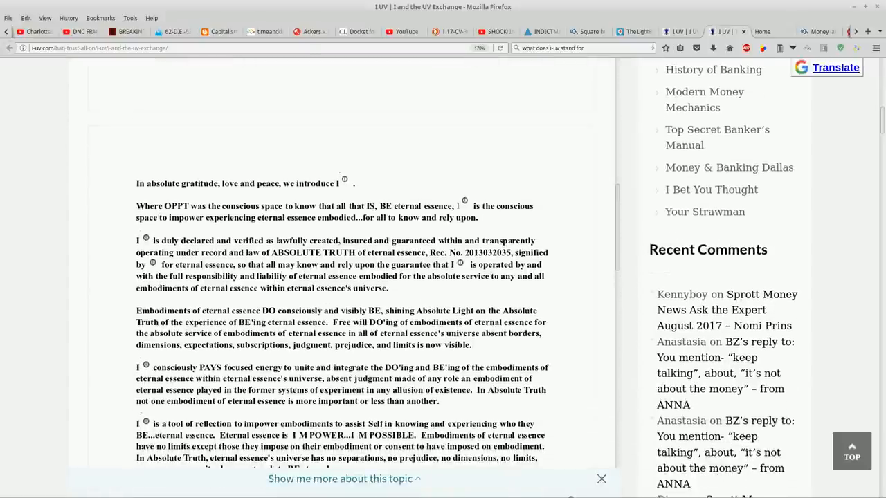
{"action": "double_click", "coordinate": [488, 252]}
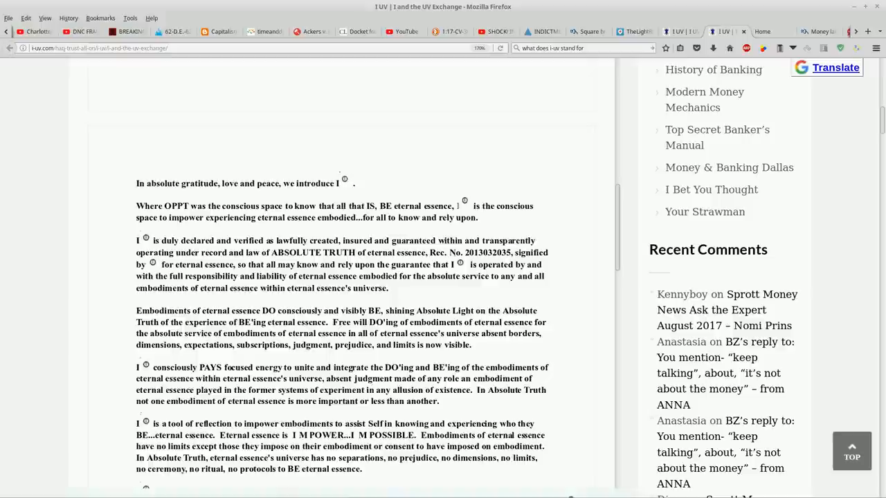
Scroll past the declaration's end to the Universal Value (UV) Exchange Final Announcement 1121 heading.
{"action": "scroll", "scroll_direction": "down", "scroll_amount": 3}
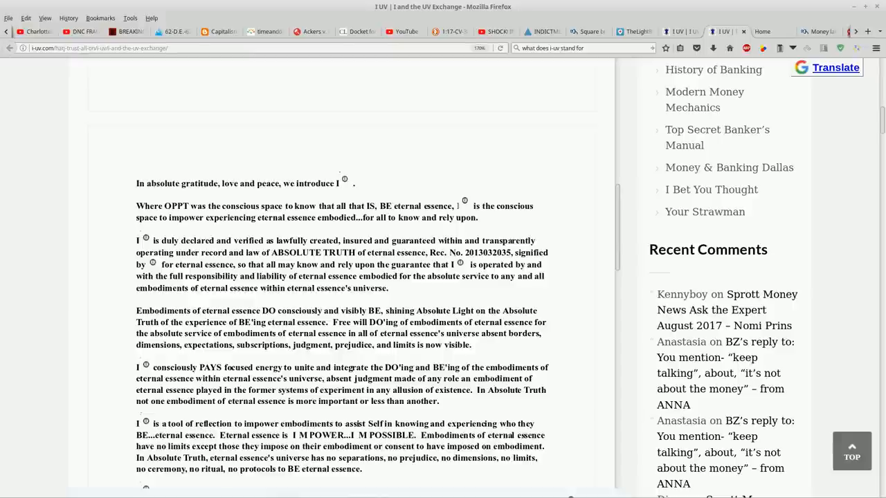
{"action": "scroll", "scroll_direction": "down", "scroll_amount": 3}
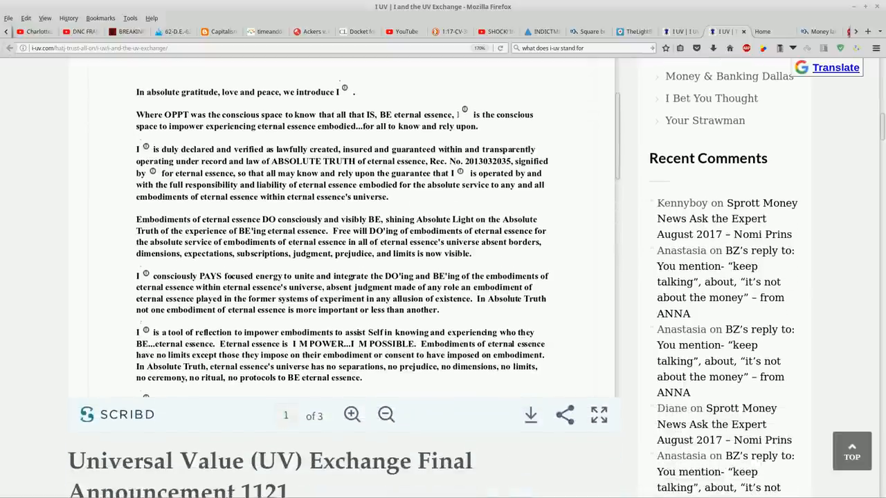